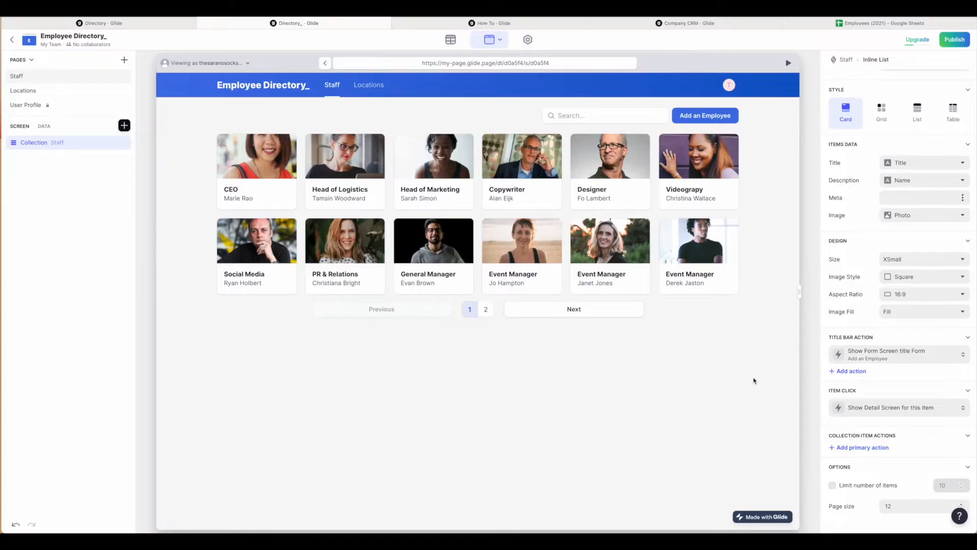
mouse_move(203, 142)
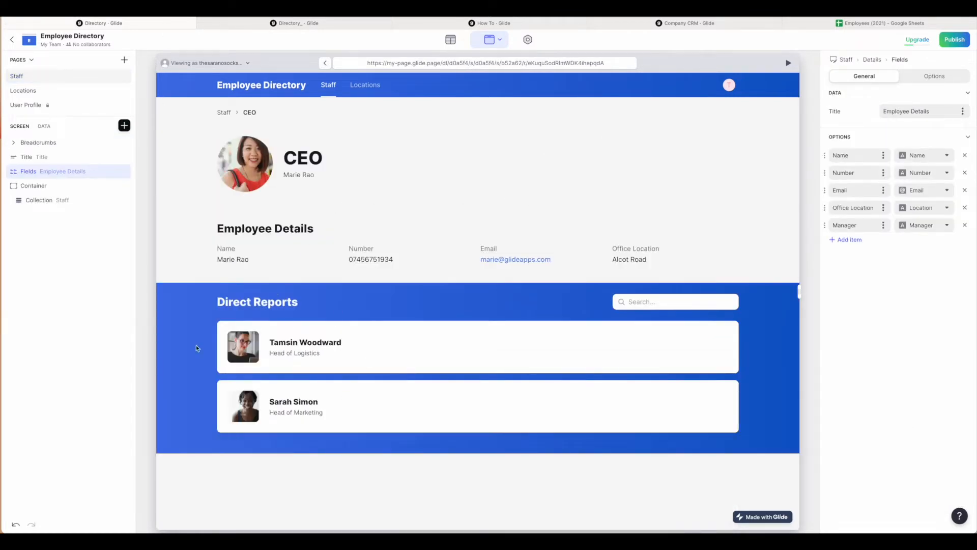
mouse_move(529, 180)
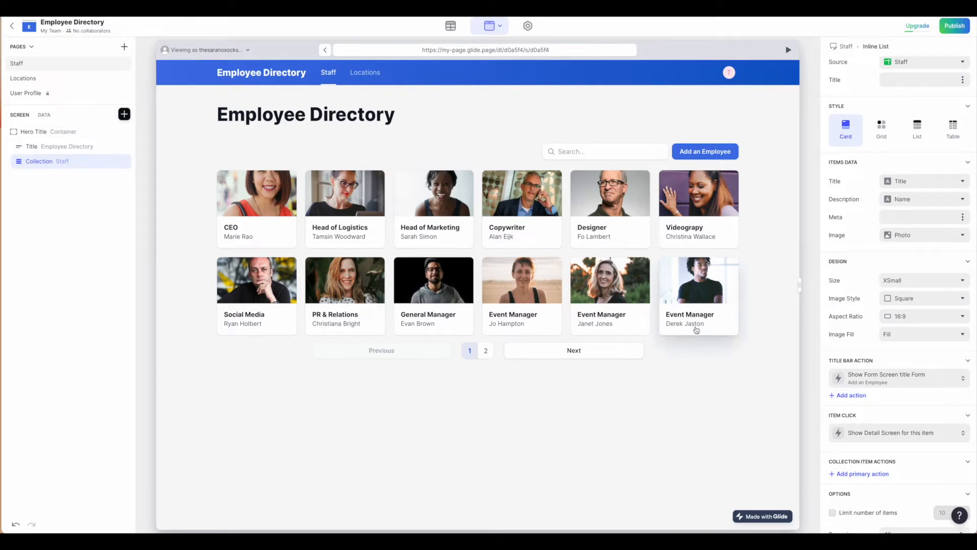
mouse_move(500, 240)
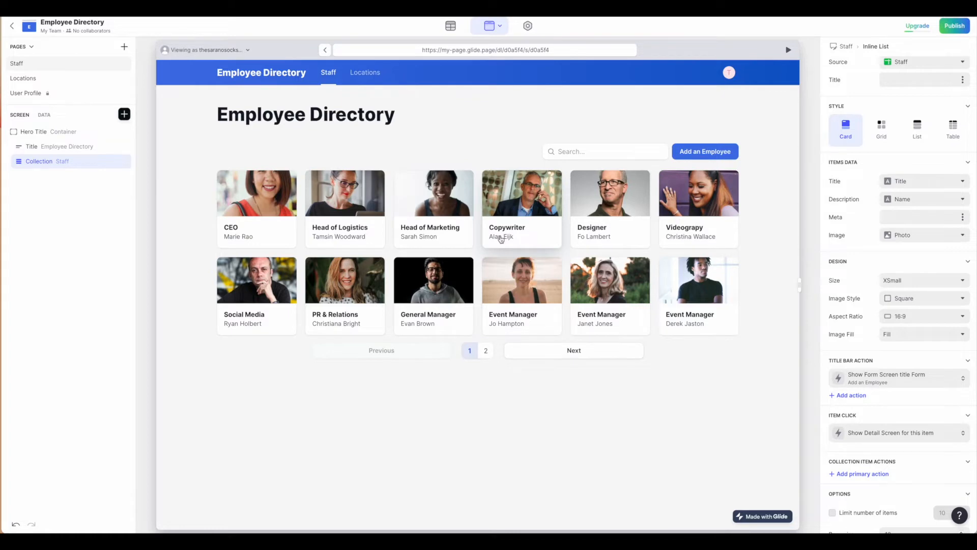
mouse_move(528, 259)
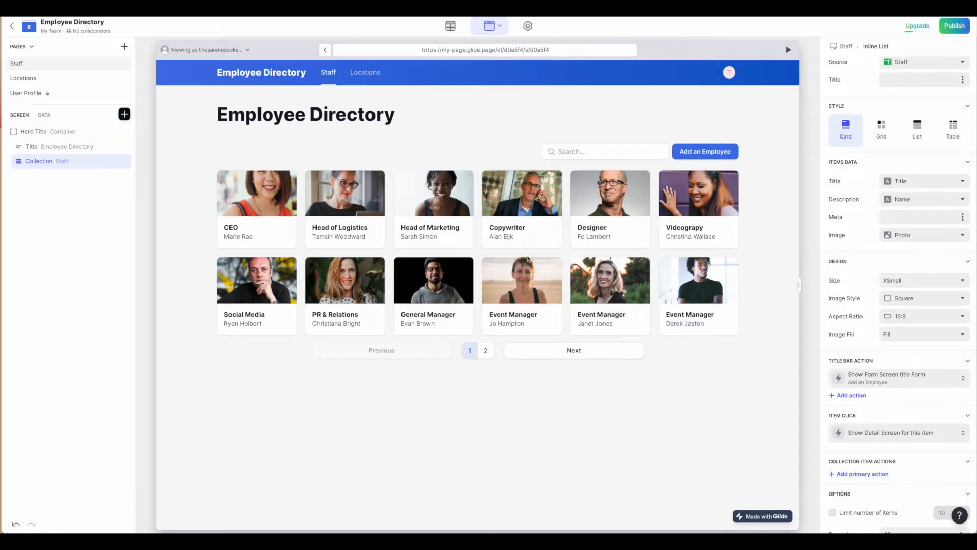
mouse_move(528, 258)
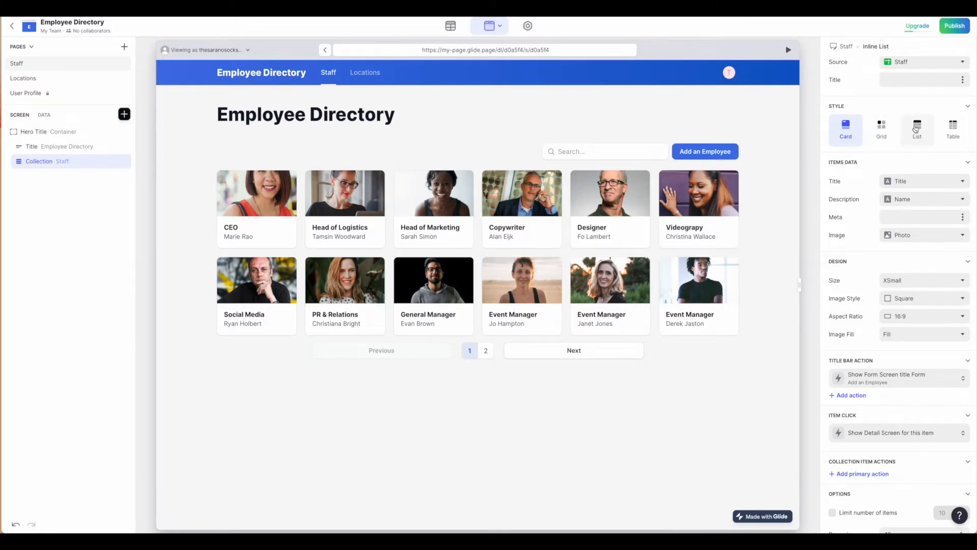
Switch the Staff collection style to List so each row shows photo, role and name
left_click(917, 130)
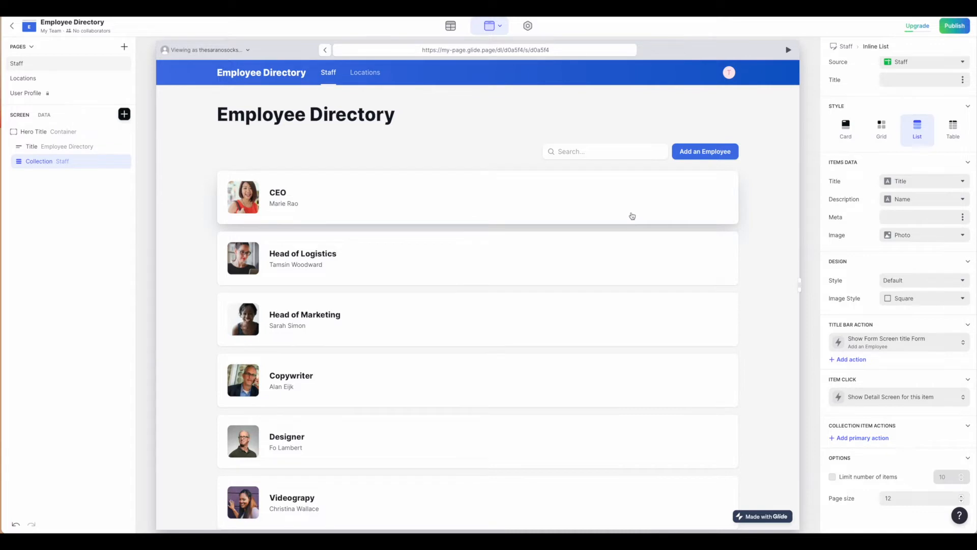
mouse_move(637, 193)
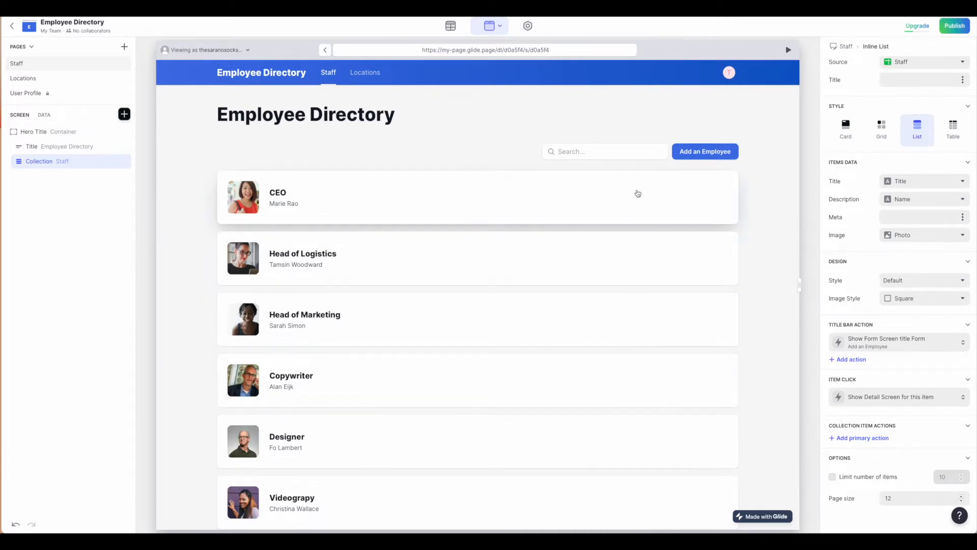
mouse_move(413, 223)
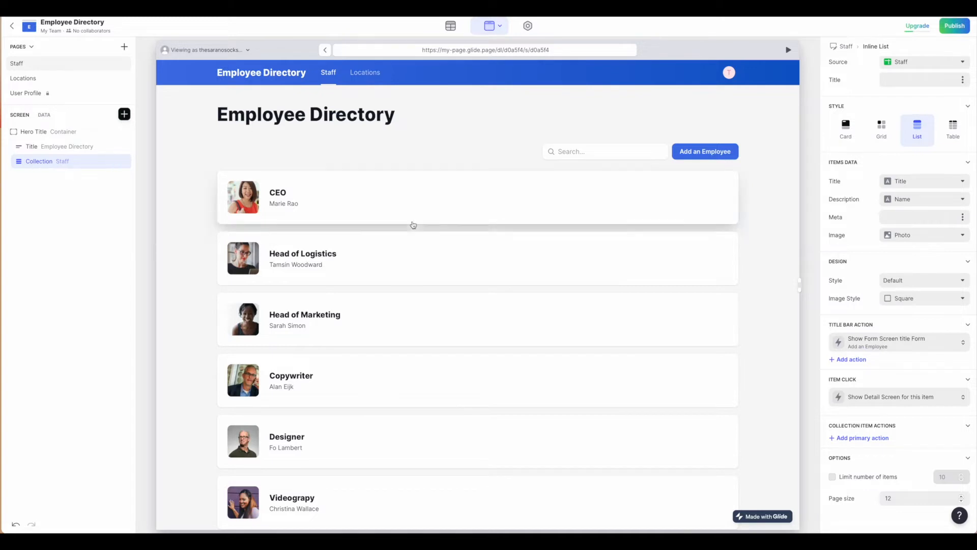
scroll("down", 3)
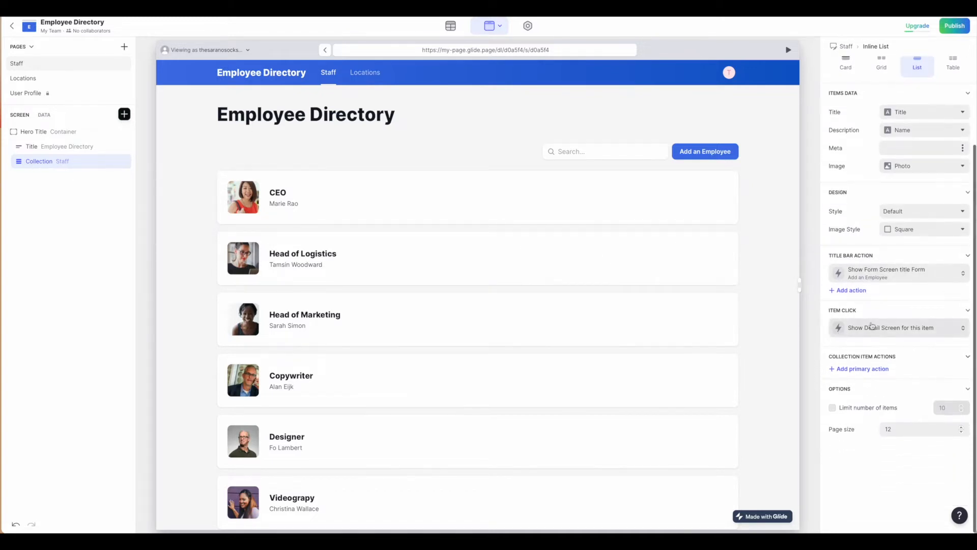
mouse_move(865, 375)
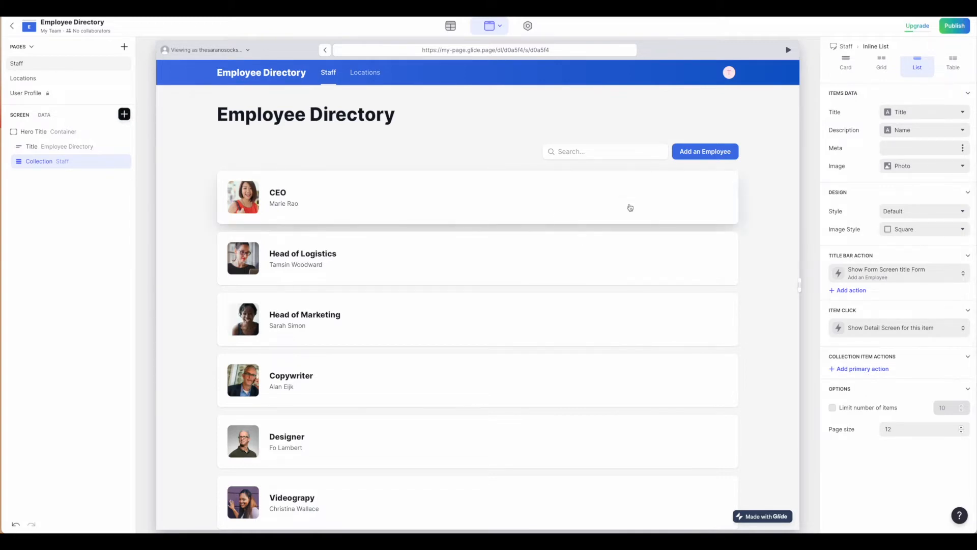
Add a primary action on each staff item that composes an email with the Manager column as CC
left_click(862, 369)
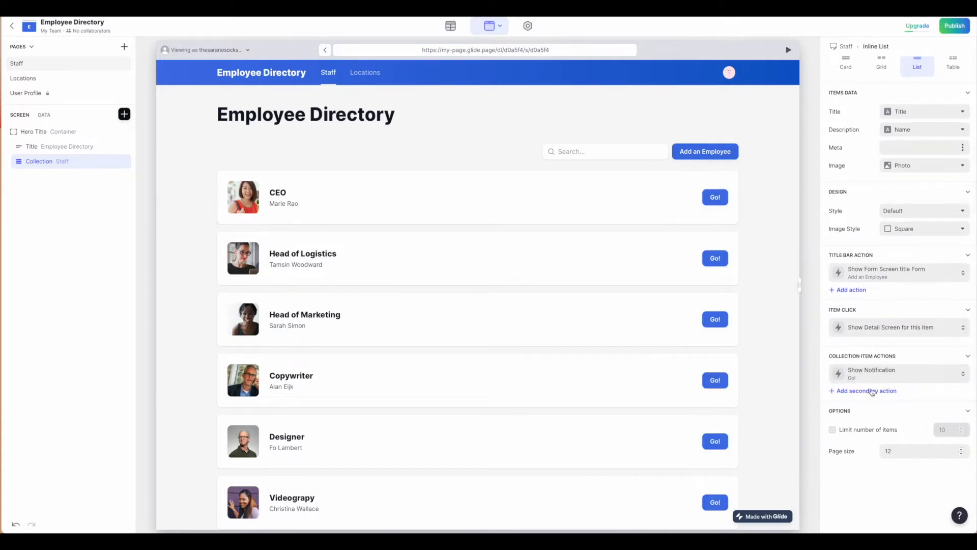
left_click(871, 371)
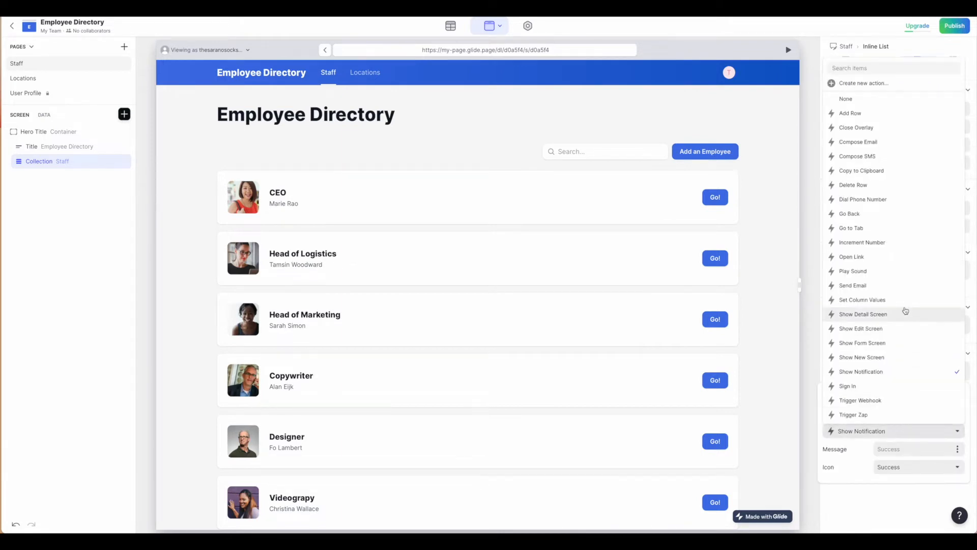
mouse_move(858, 141)
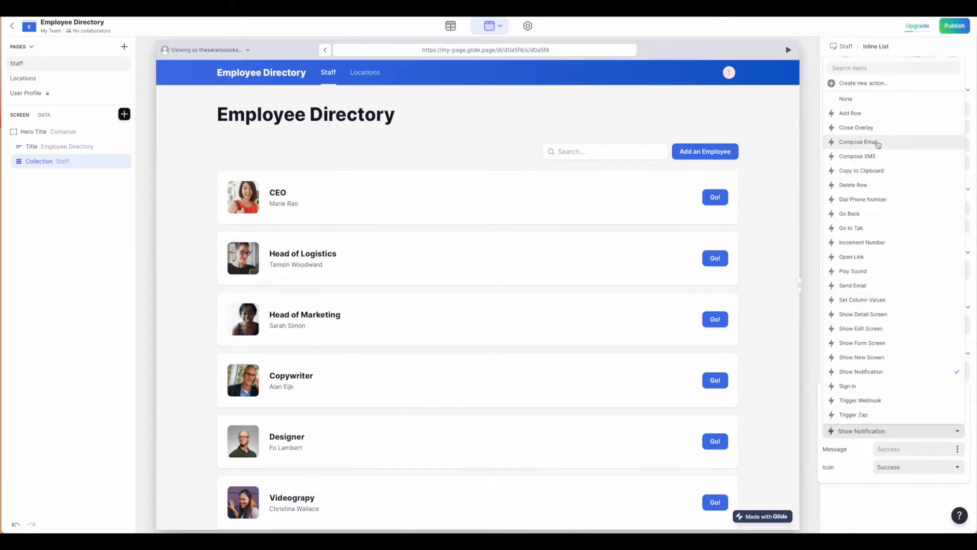
left_click(860, 142)
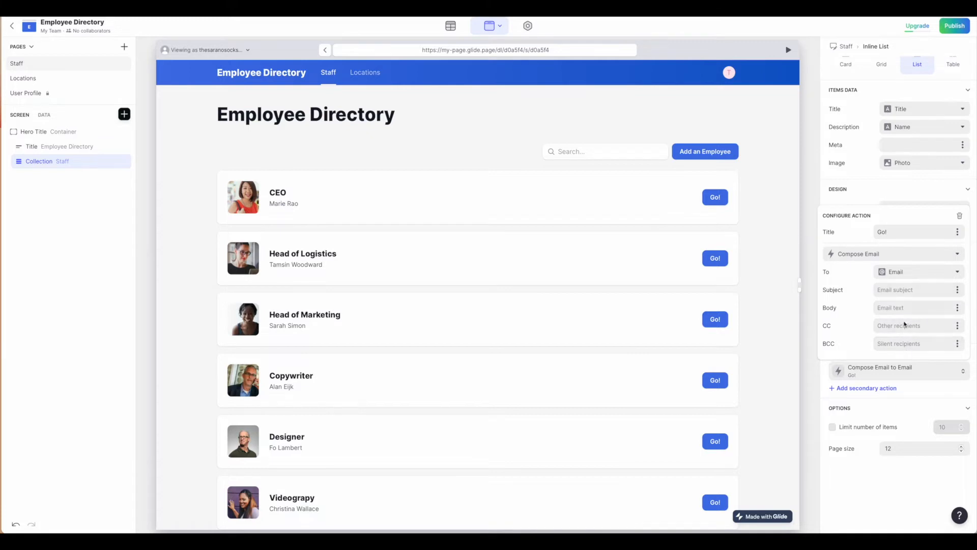
left_click(958, 326)
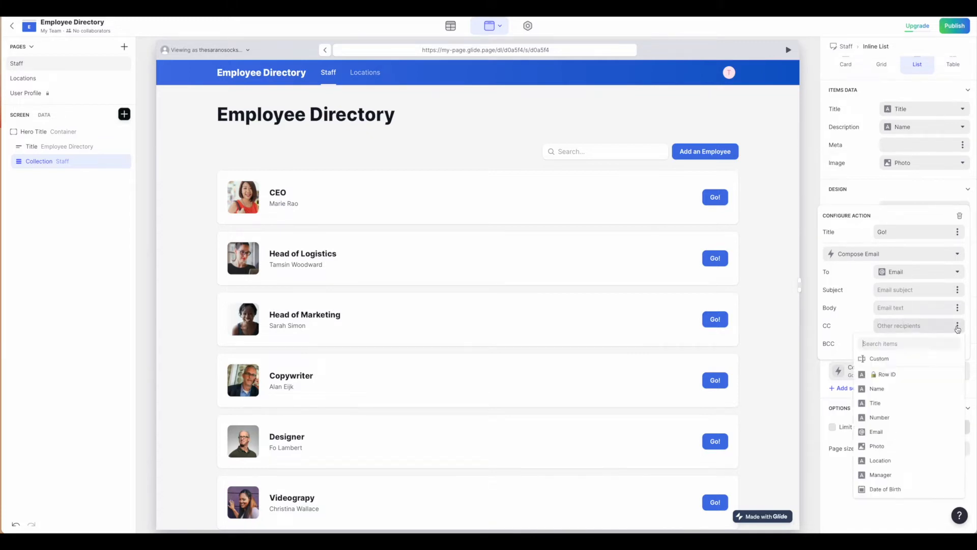
left_click(881, 474)
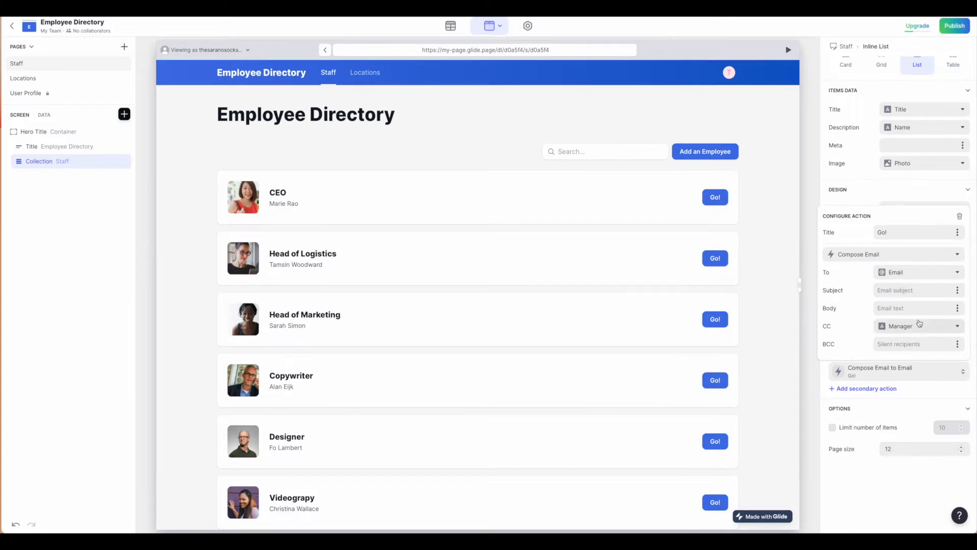
left_click(910, 290)
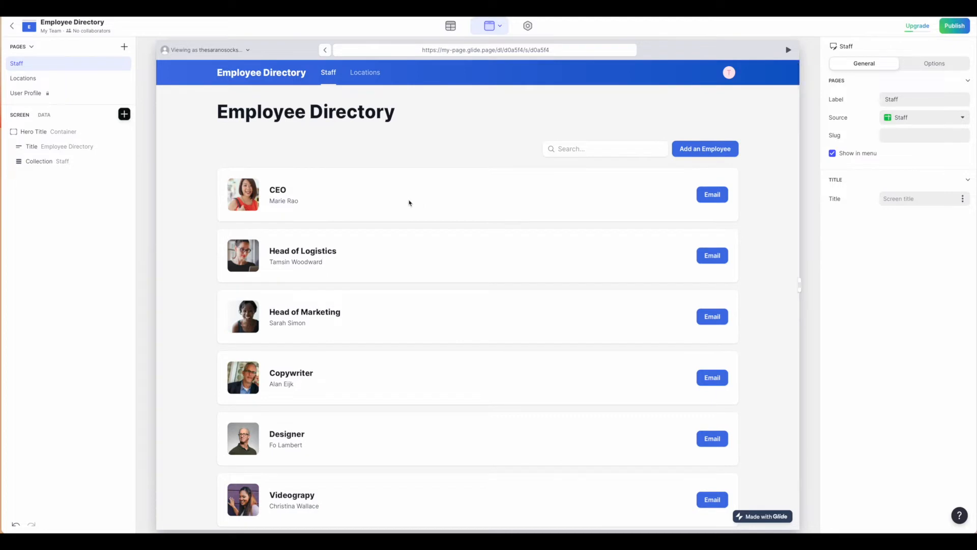
mouse_move(400, 268)
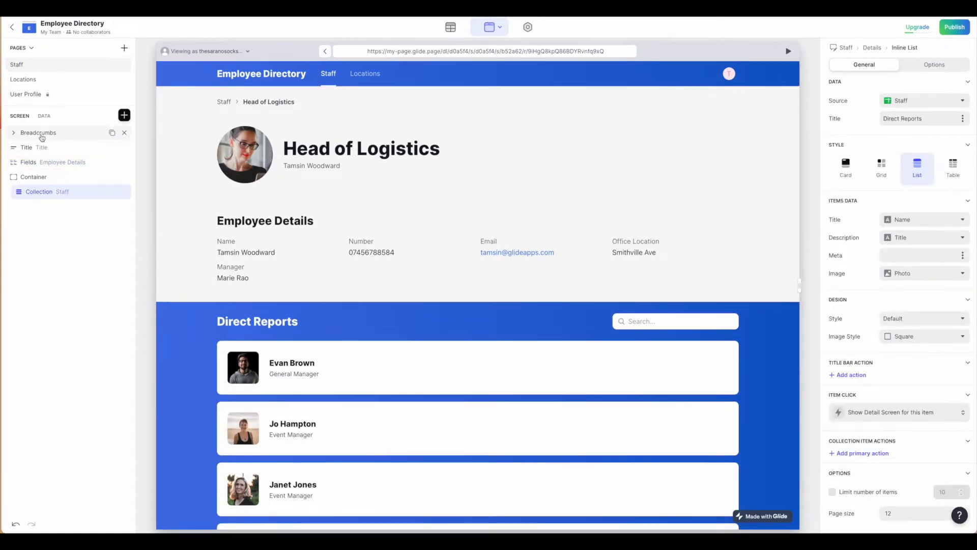
left_click(38, 133)
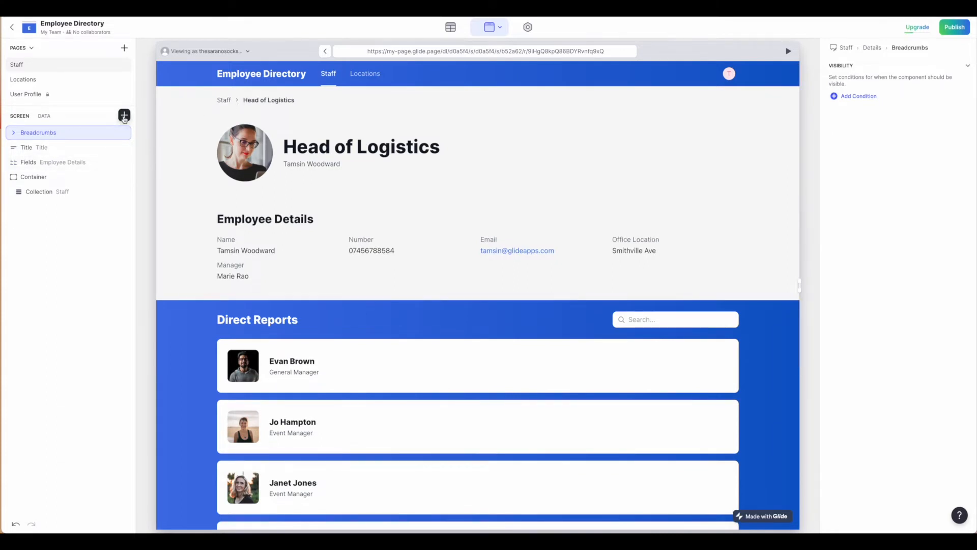
left_click(124, 117)
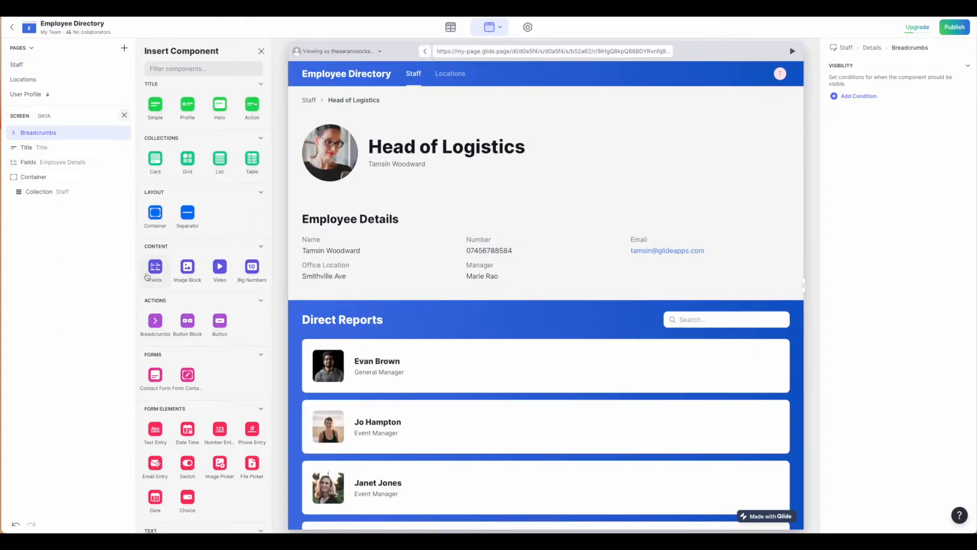
mouse_move(155, 321)
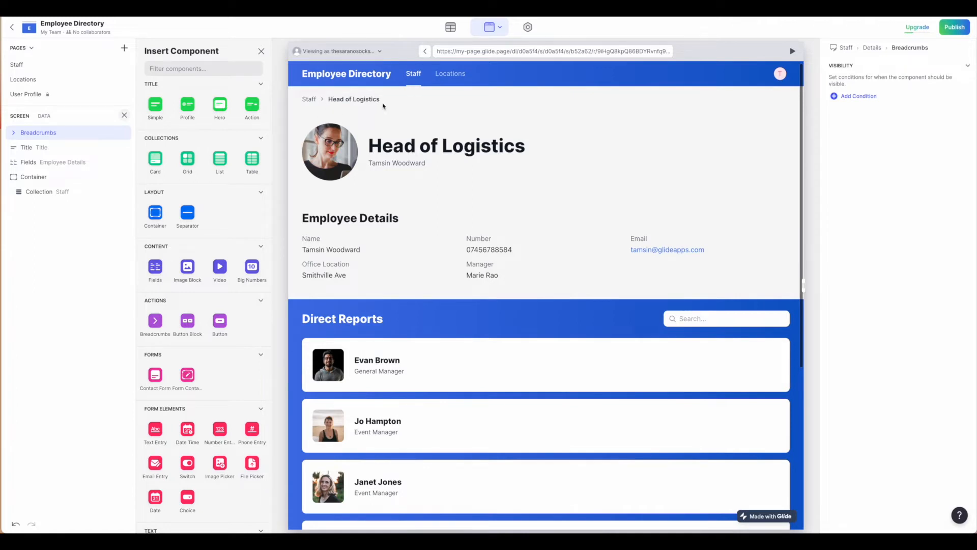
left_click(26, 147)
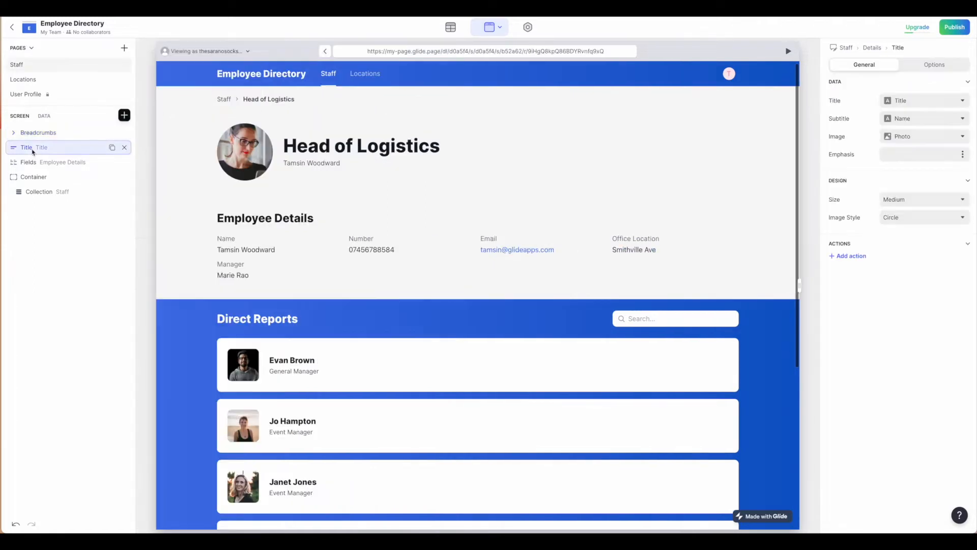
mouse_move(124, 117)
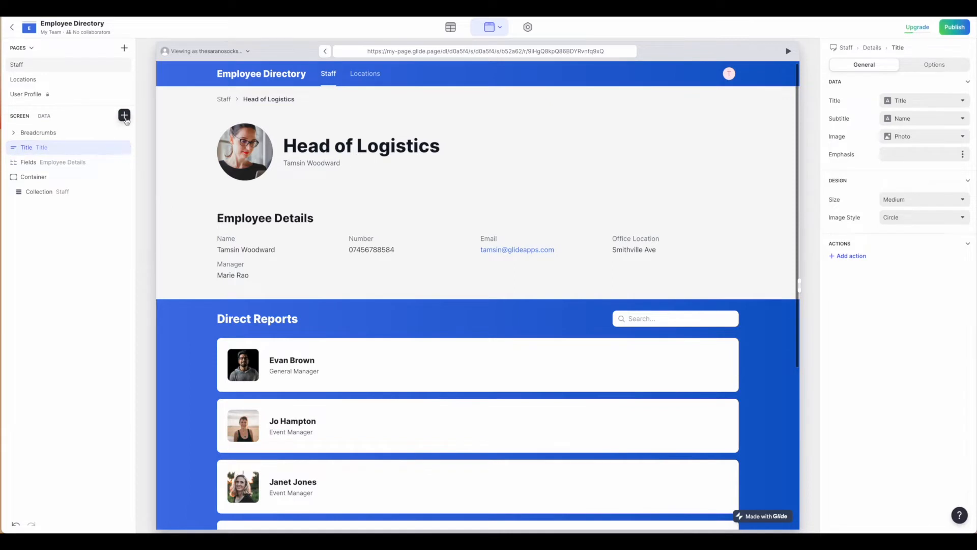
Insert a Profile title component and set its container style to Dark
left_click(124, 116)
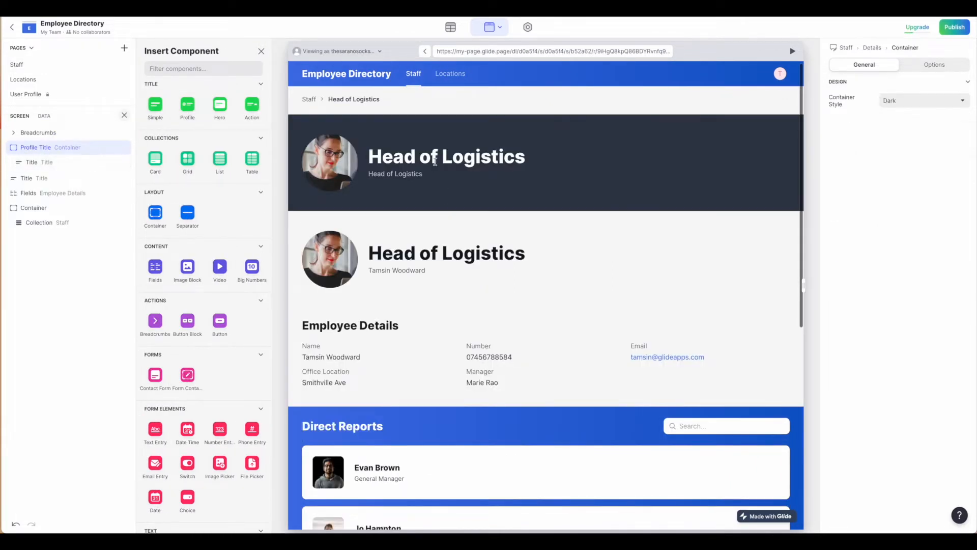
left_click(923, 101)
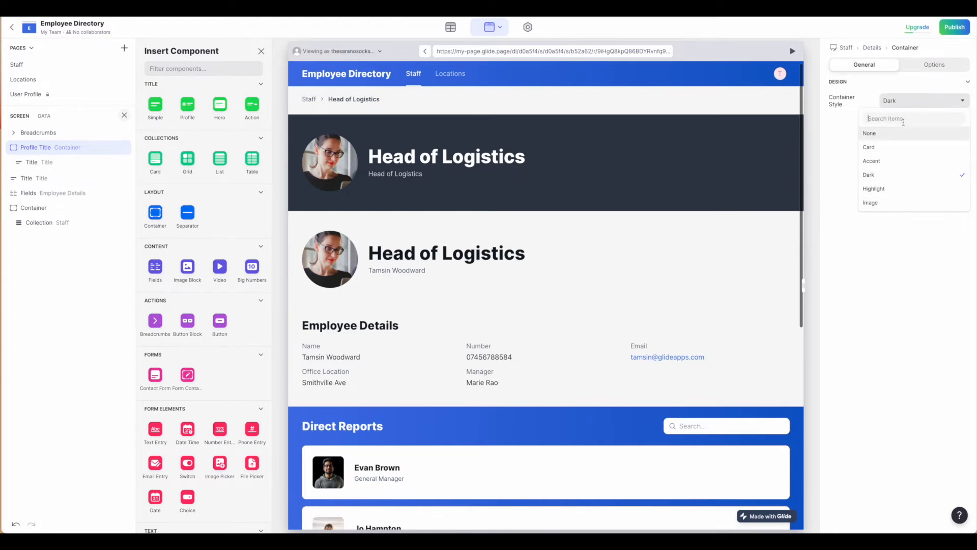
mouse_move(593, 160)
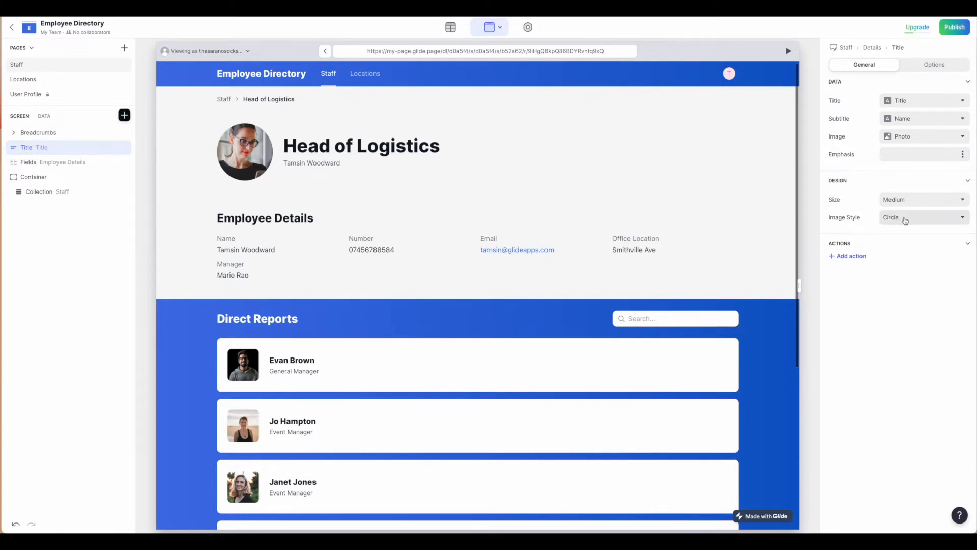
left_click(923, 216)
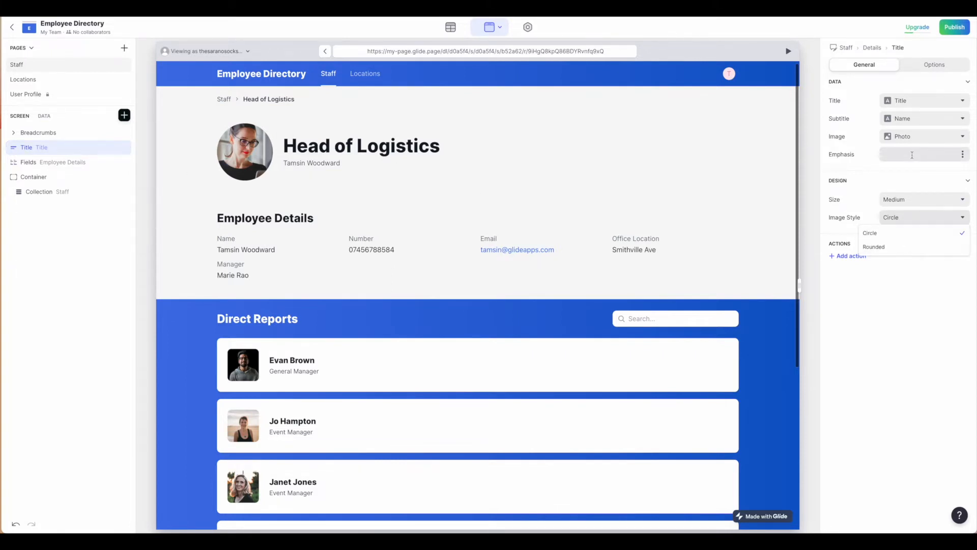
left_click(963, 154)
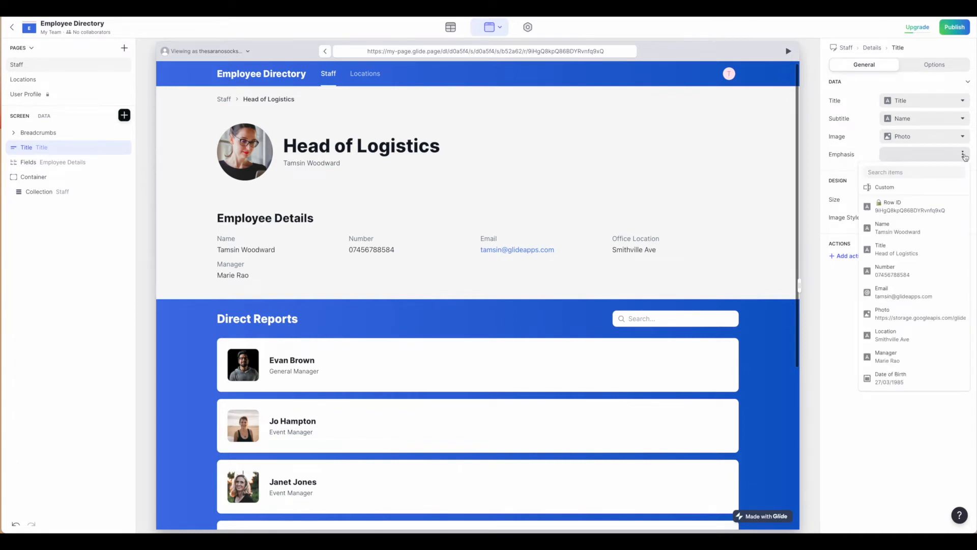
mouse_move(909, 187)
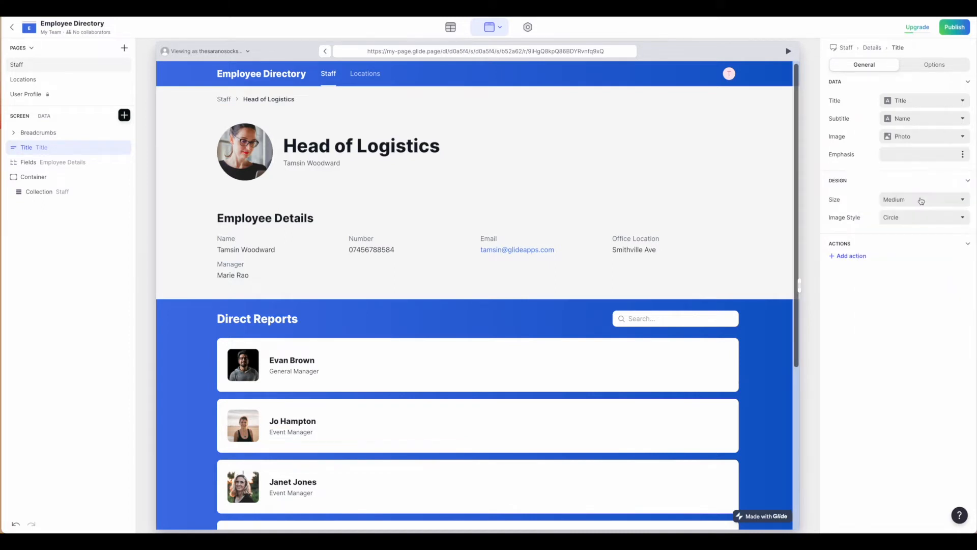
mouse_move(77, 179)
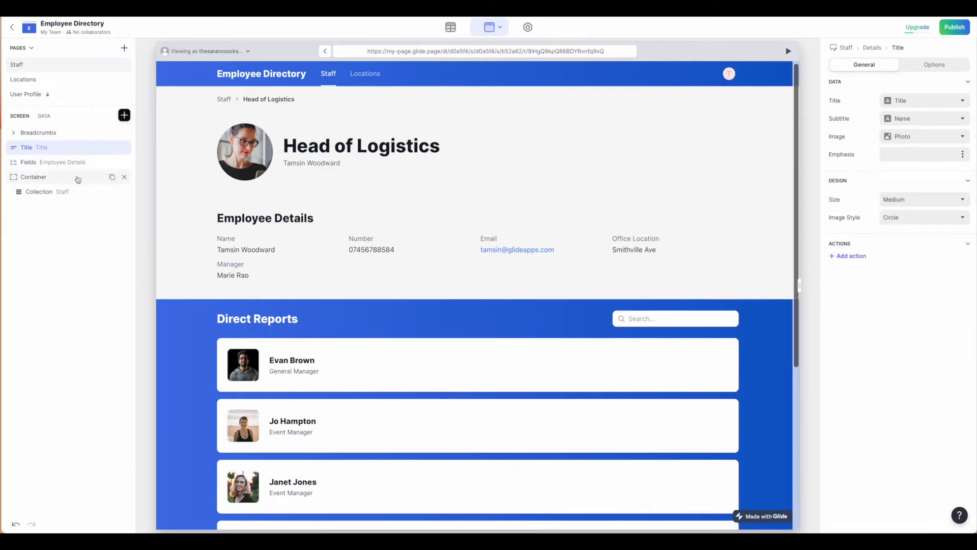
left_click(56, 162)
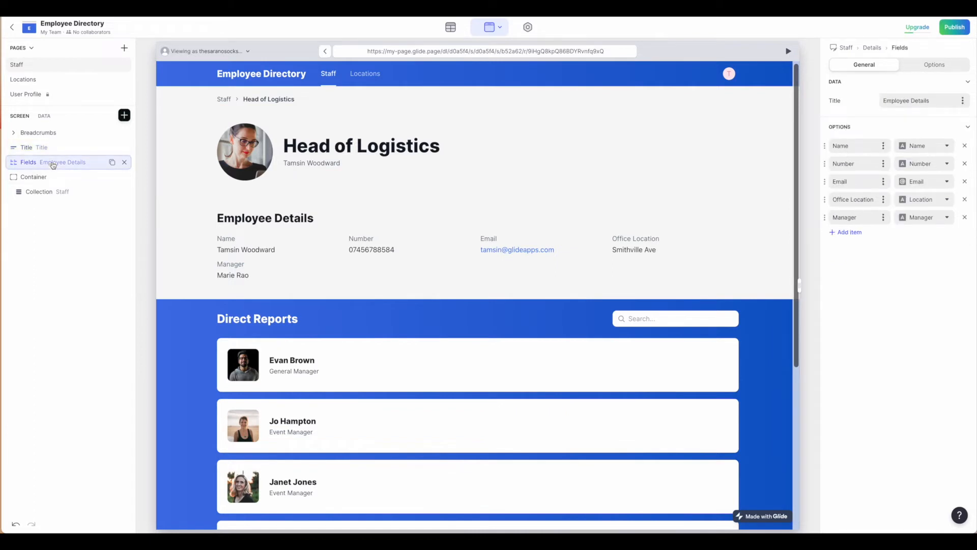
left_click(124, 116)
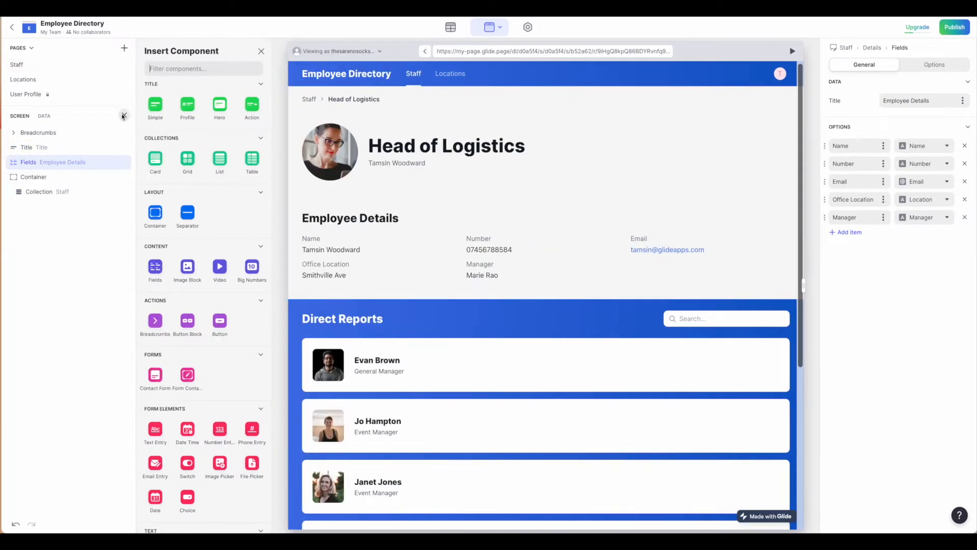
mouse_move(155, 268)
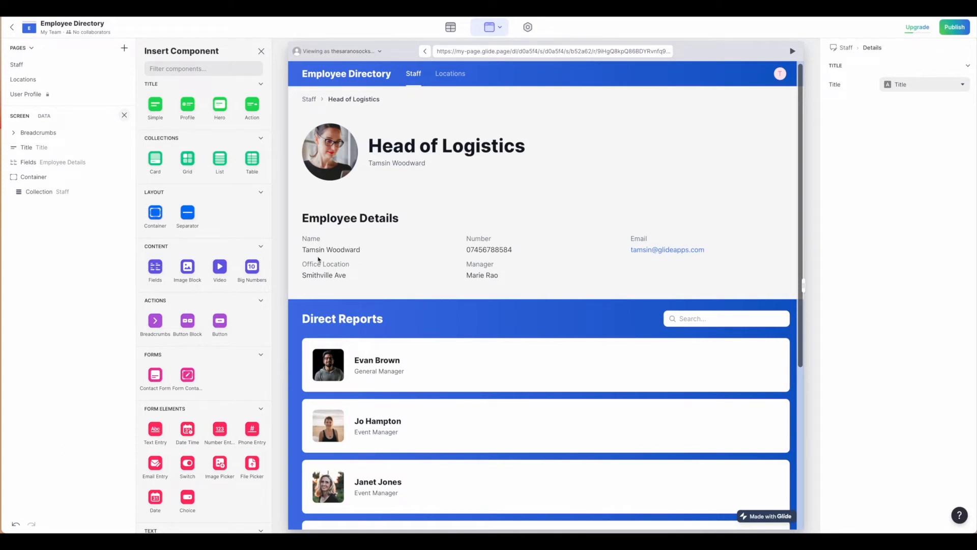
left_click(53, 162)
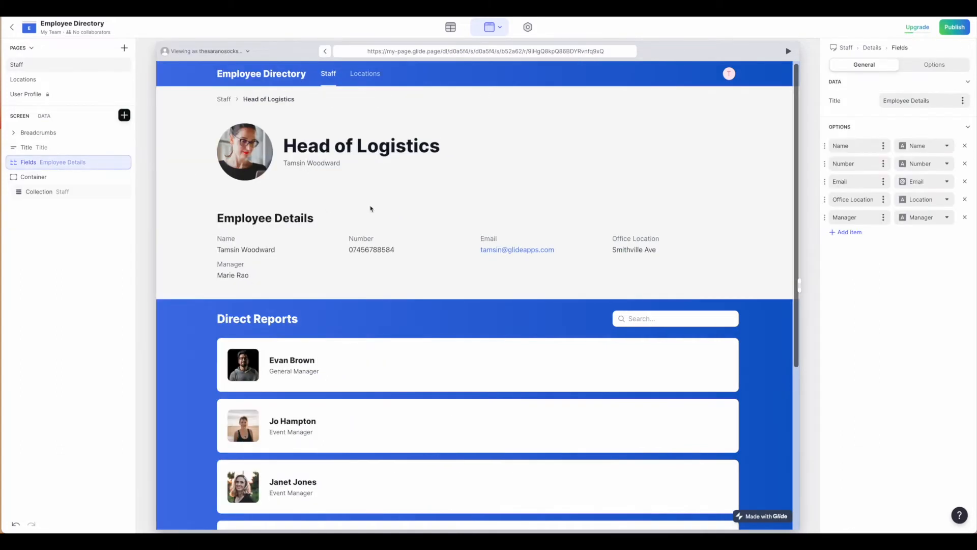
left_click(922, 100)
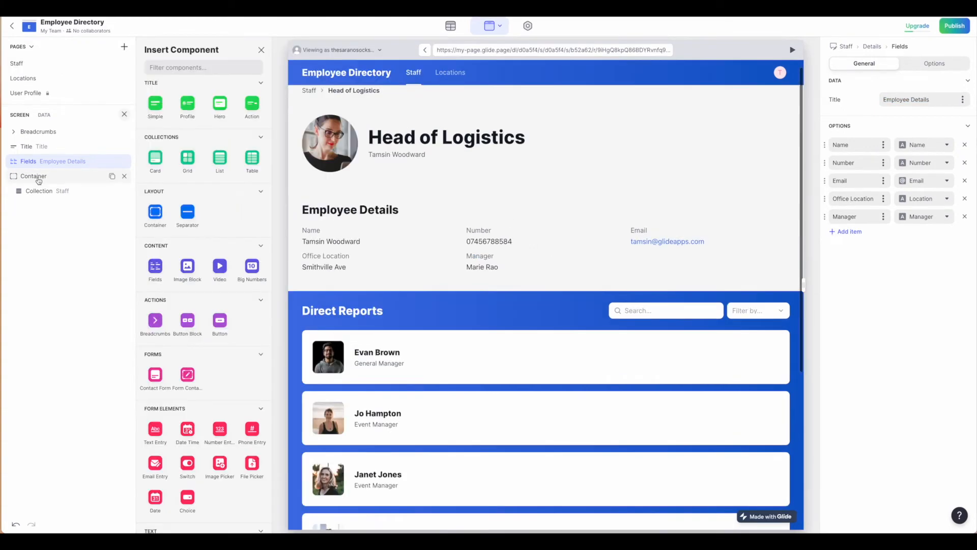
mouse_move(155, 212)
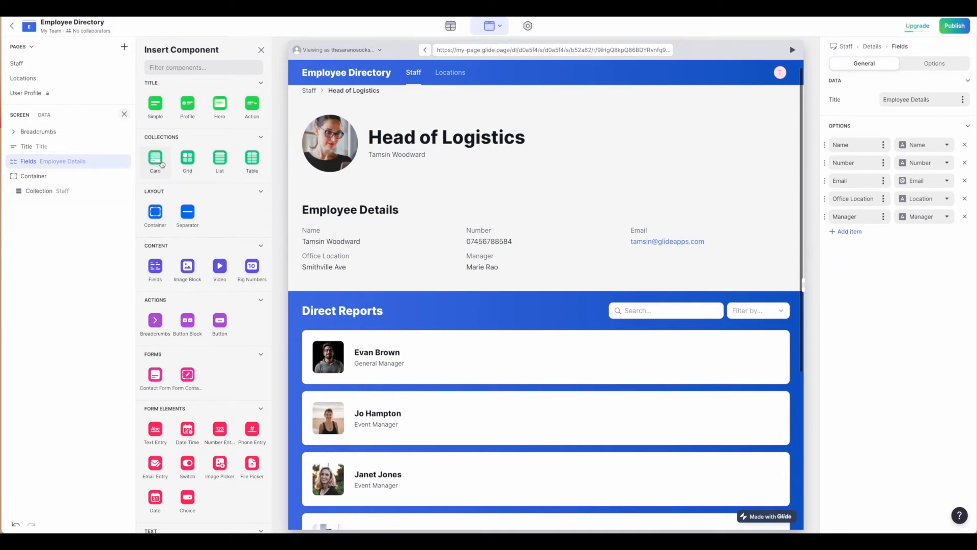
mouse_move(220, 158)
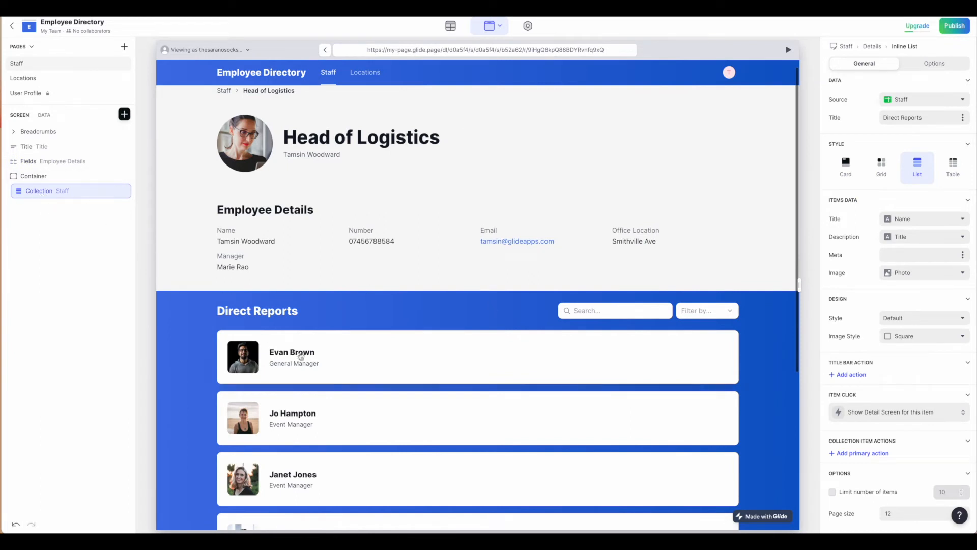
Select the Direct Reports collection and scroll the preview to show its settings
scroll("down", 3)
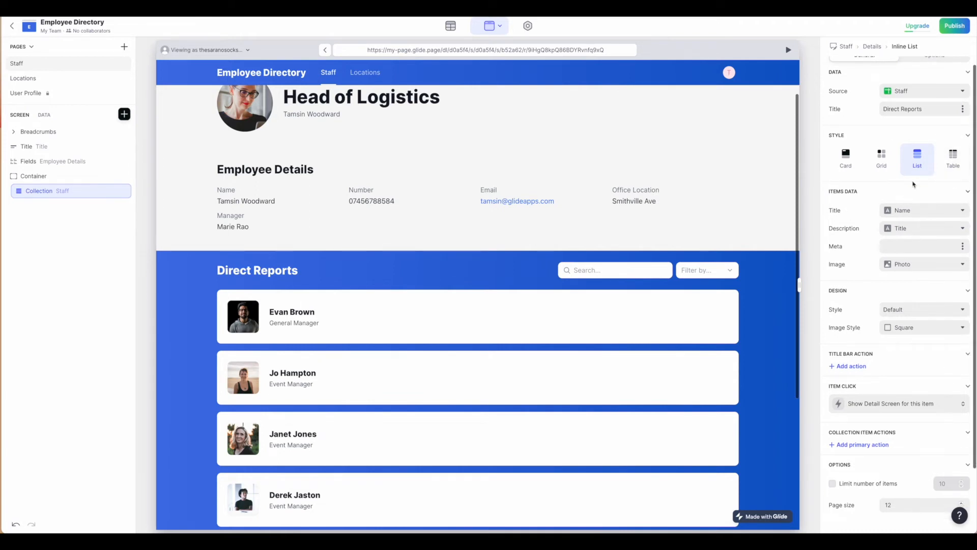
Review the Direct Reports filter 'Manager includes Screen > Name' in the collection's Options
left_click(934, 63)
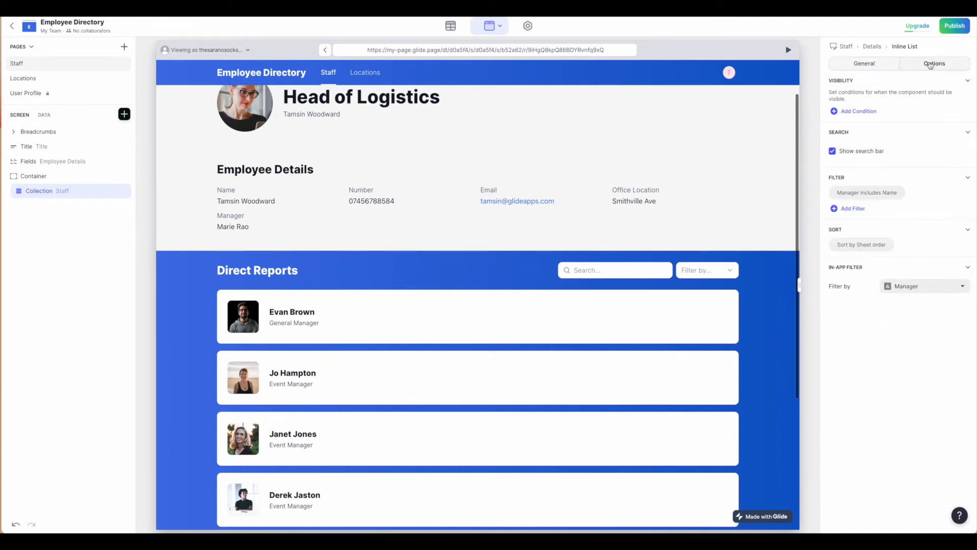
left_click(934, 63)
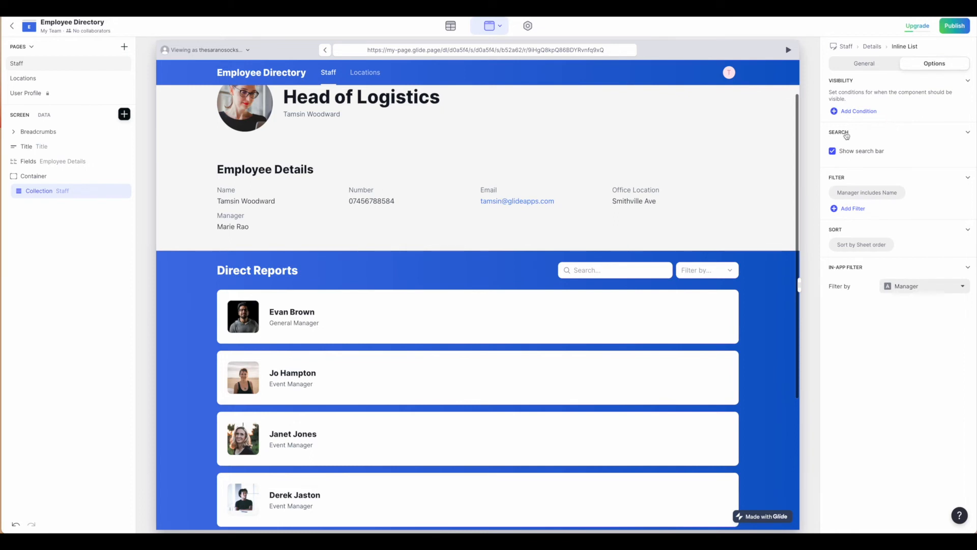
mouse_move(847, 209)
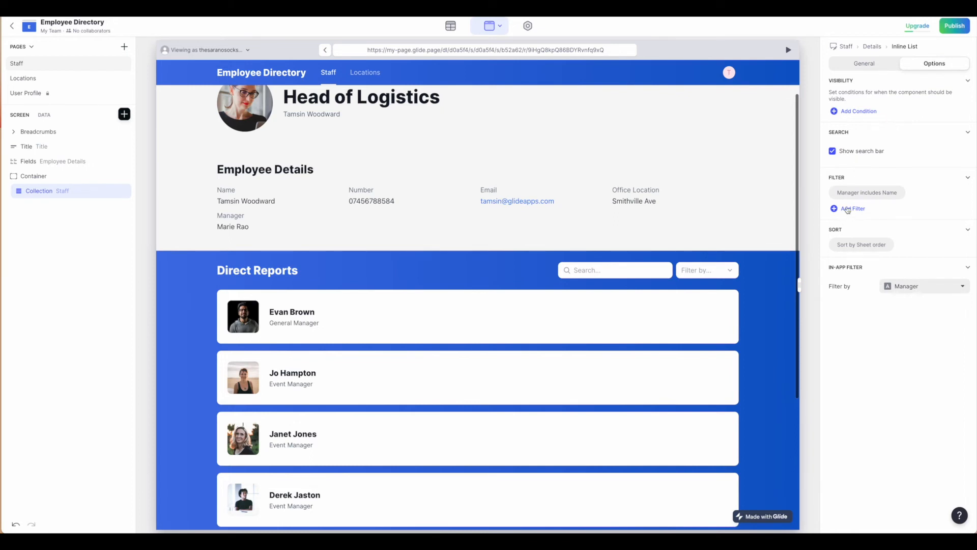
mouse_move(854, 193)
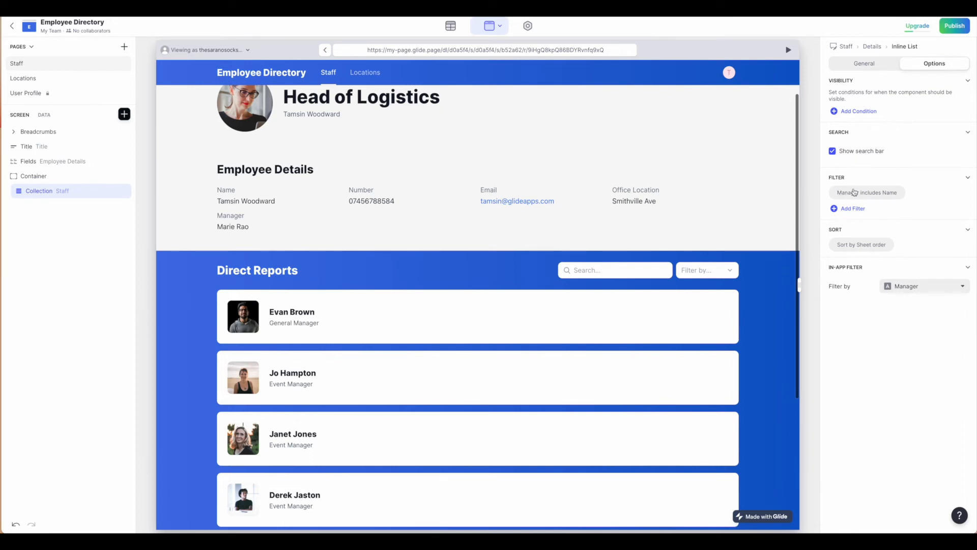
left_click(866, 192)
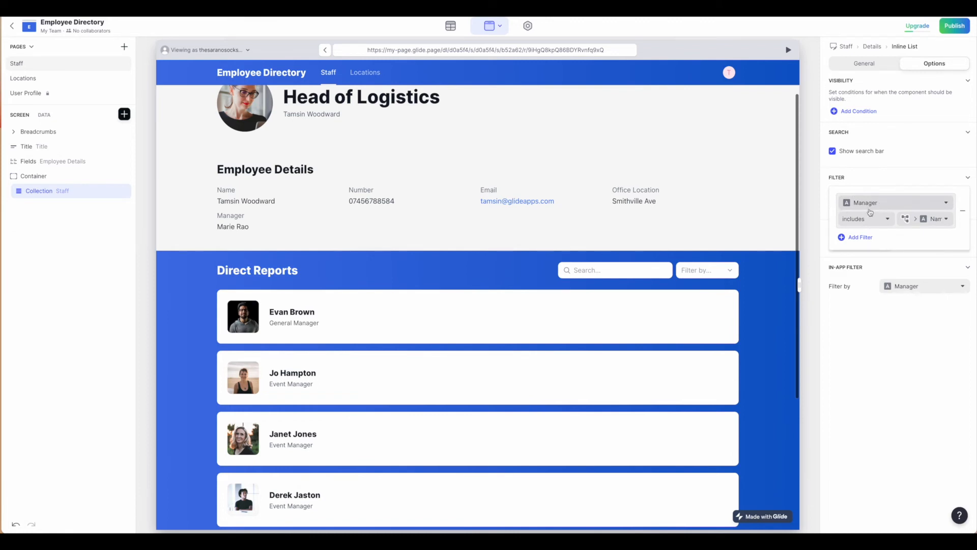
mouse_move(916, 207)
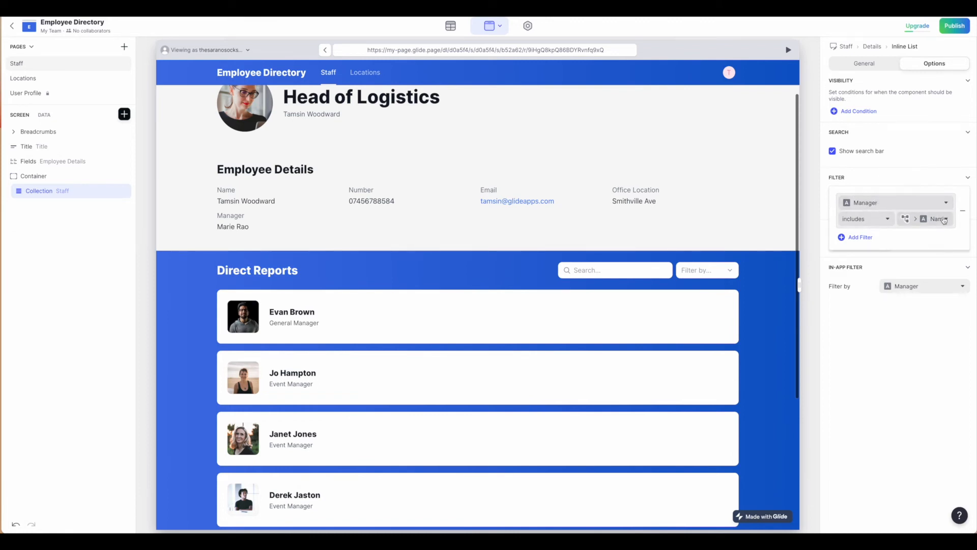
left_click(934, 219)
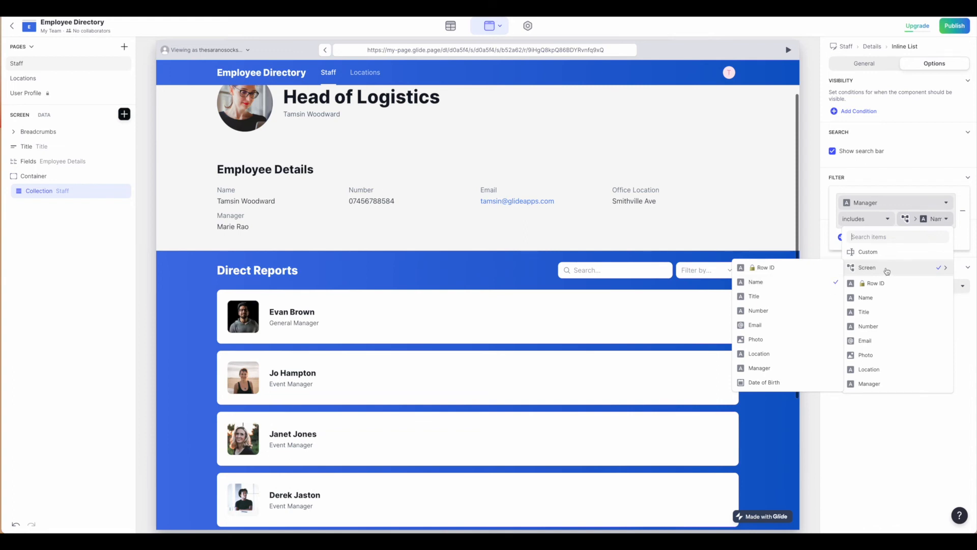
mouse_move(858, 273)
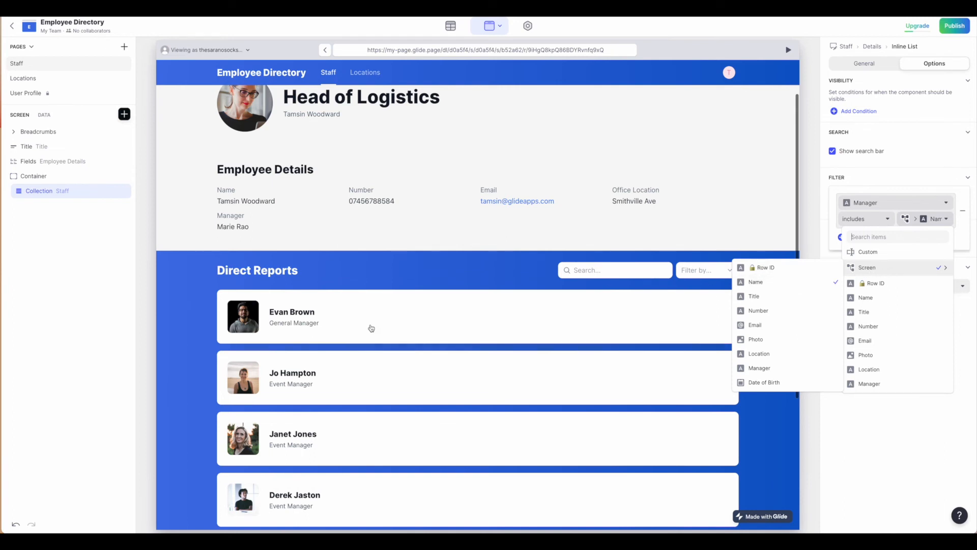
Keep the search bar on Direct Reports with no in-app filter and return to the Staff list
scroll("down", 3)
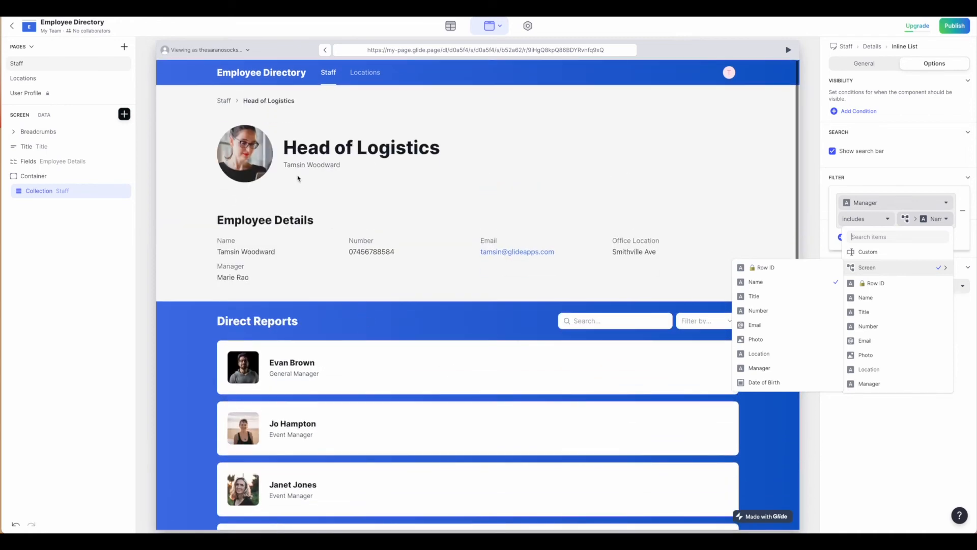
mouse_move(617, 284)
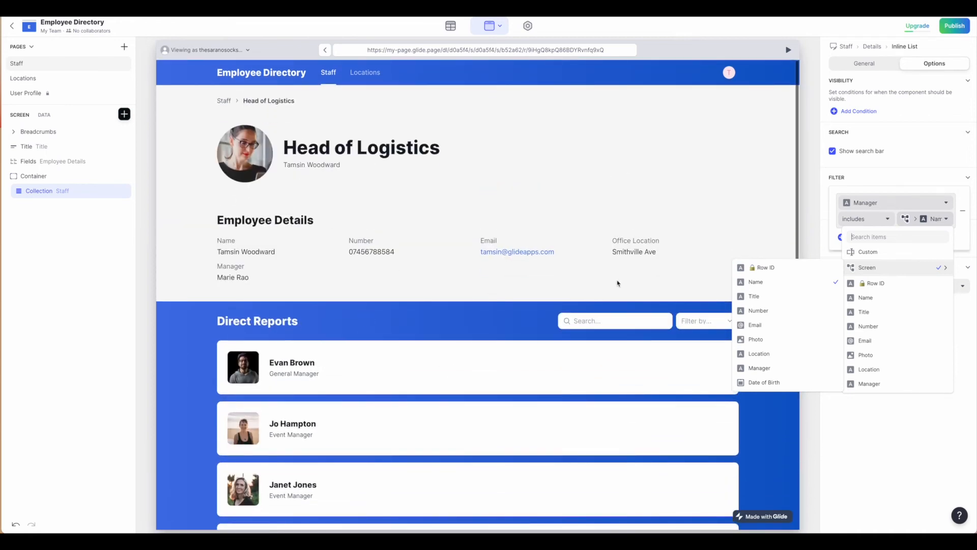
left_click(833, 151)
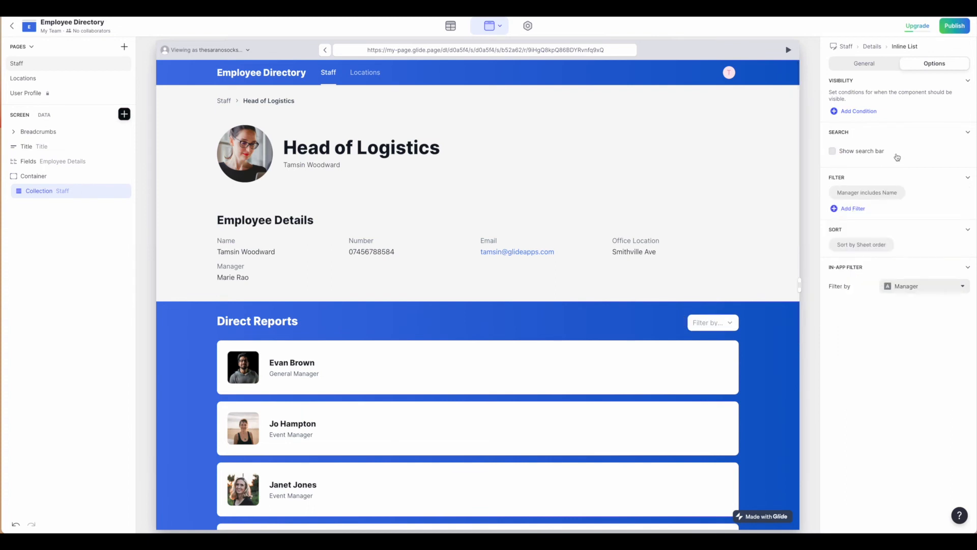
left_click(833, 151)
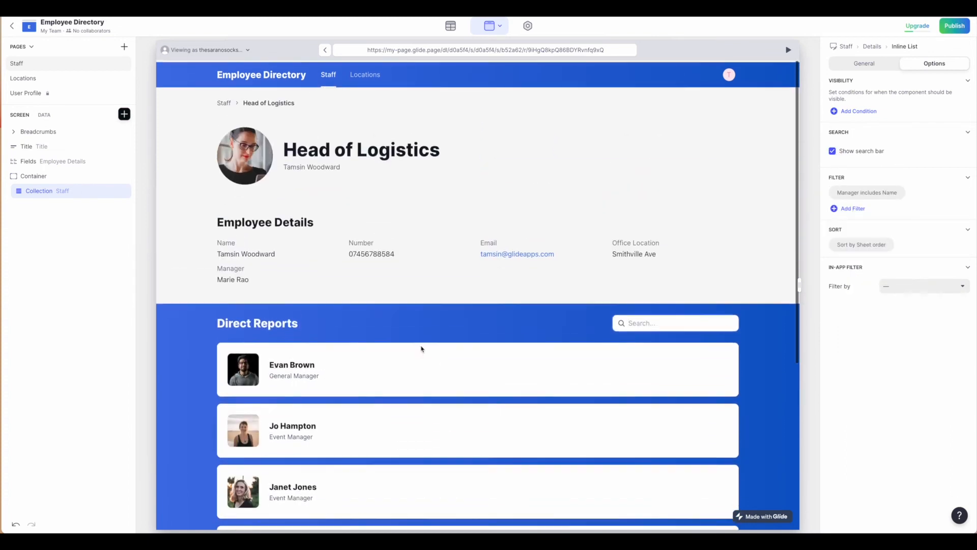
left_click(17, 63)
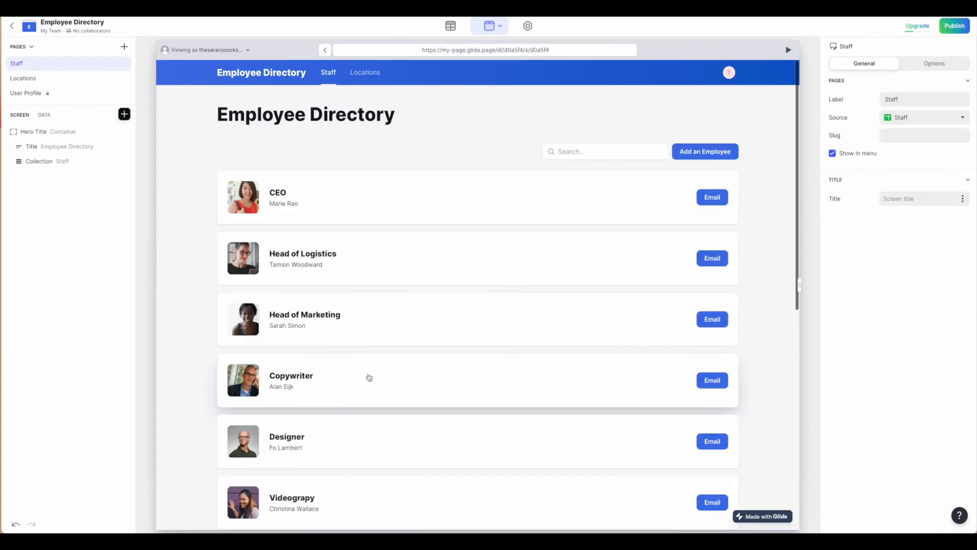
left_click(368, 379)
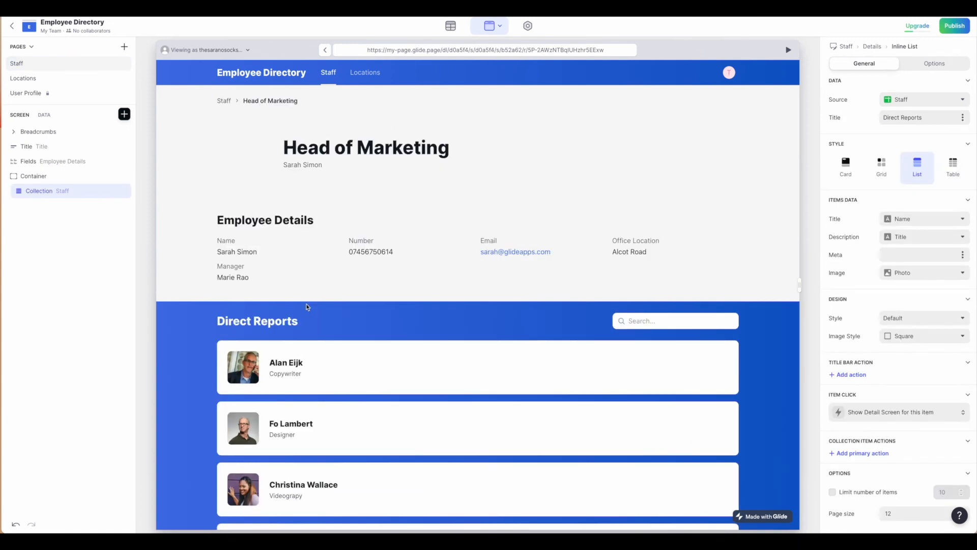
scroll("down", 3)
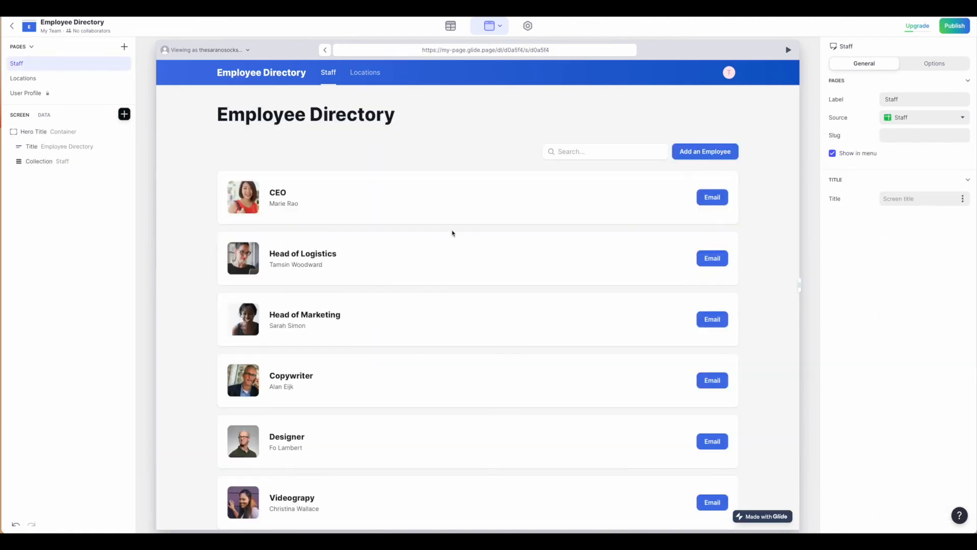
mouse_move(479, 252)
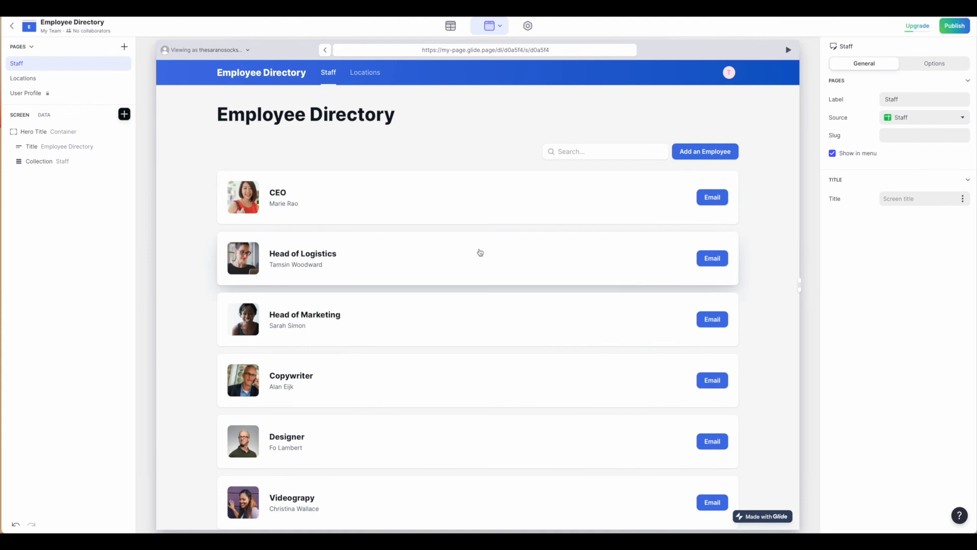